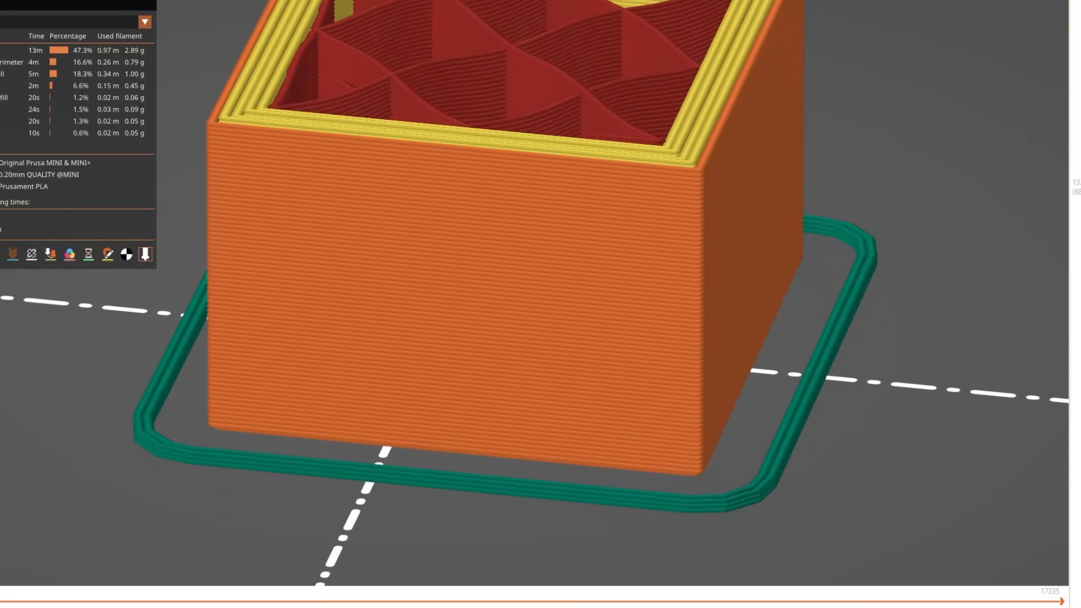
Locate the installed Python via 'where p' and bring up the bricklayers.py script before entering Print Settings.
scroll(down, 3)
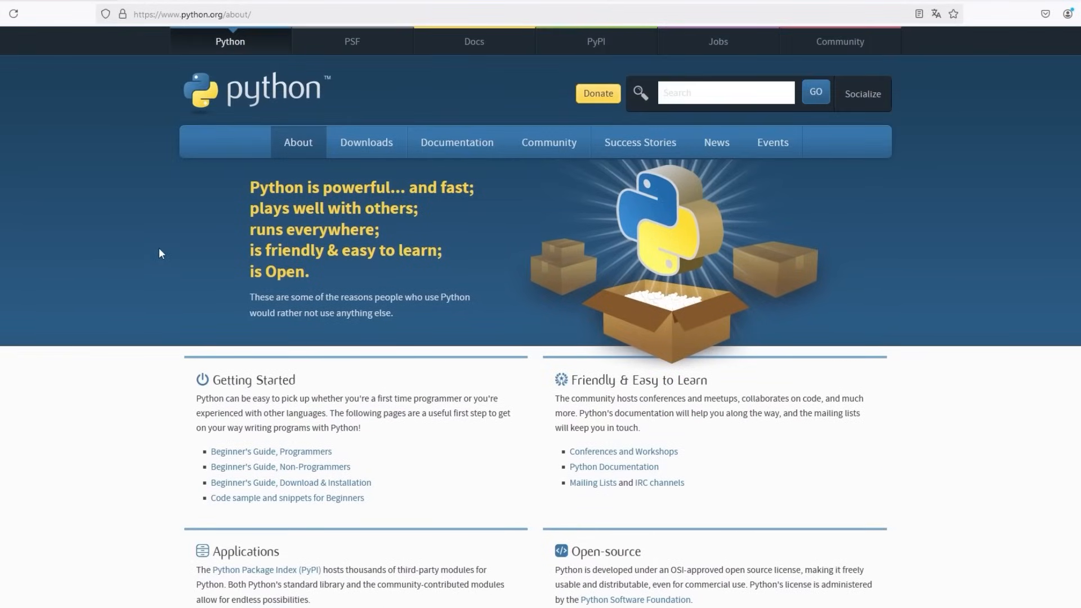
click(366, 142)
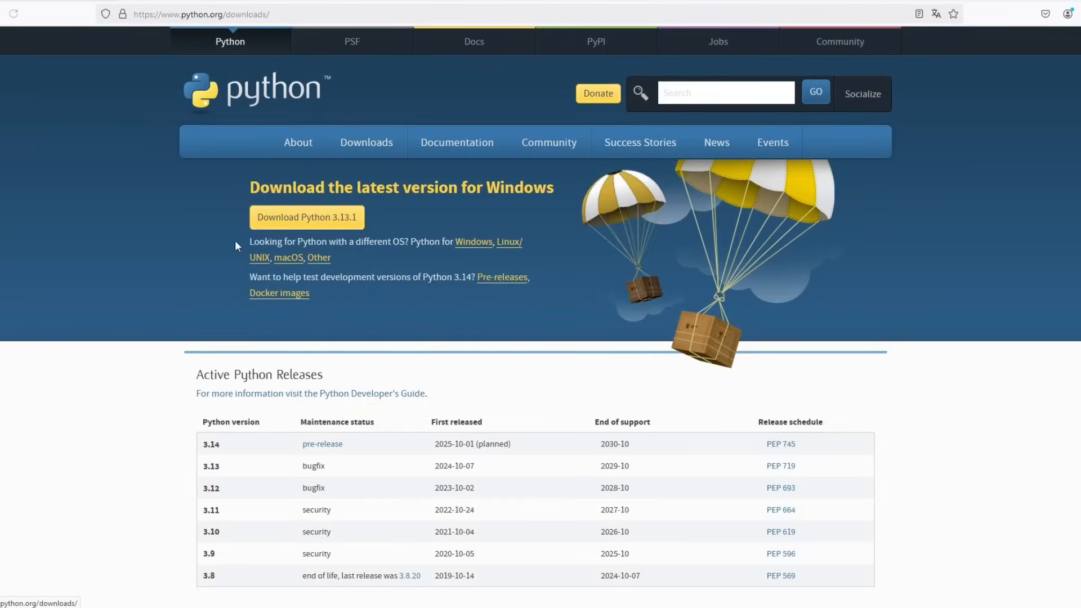
scroll(down, 3)
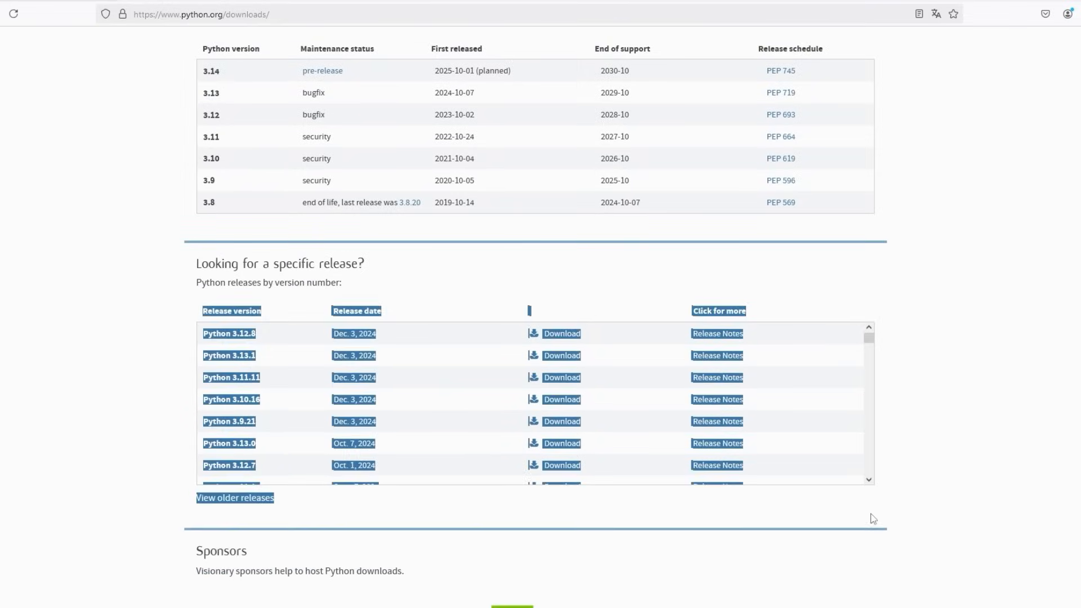
text(where p)
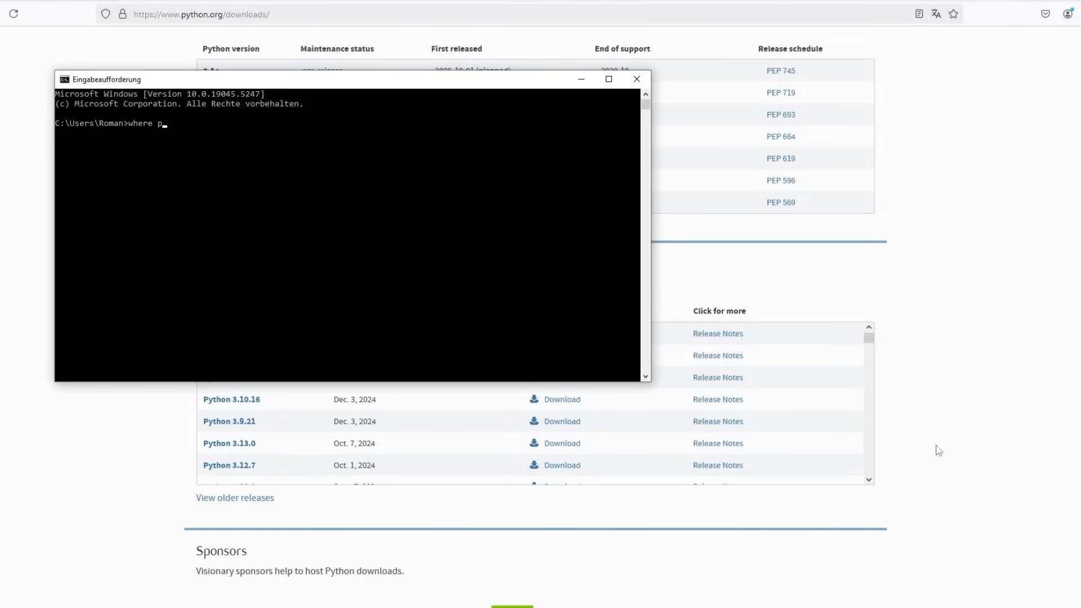
key(Return)
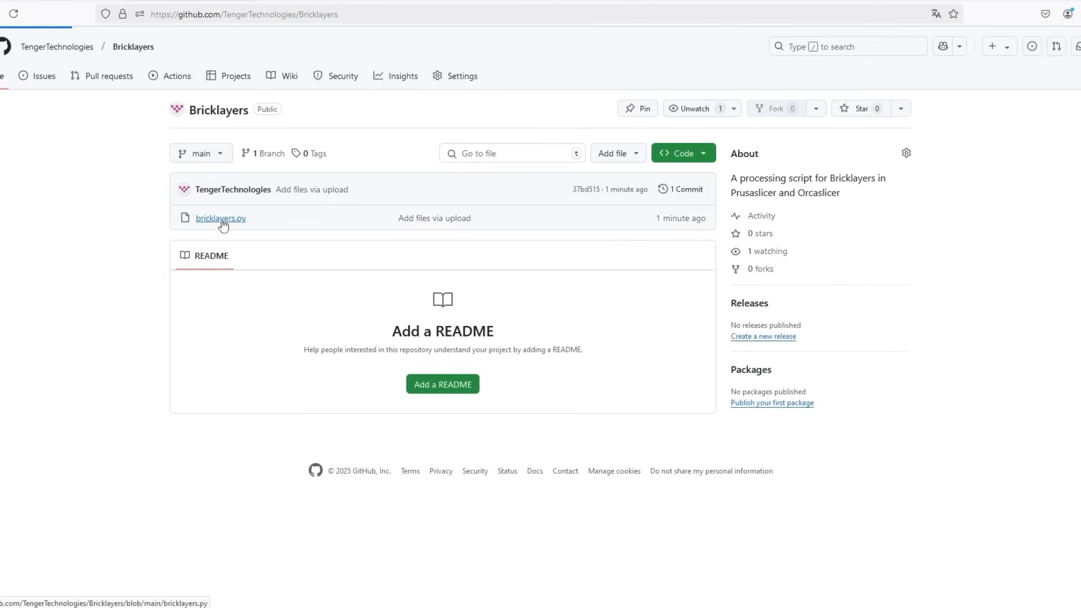
click(221, 217)
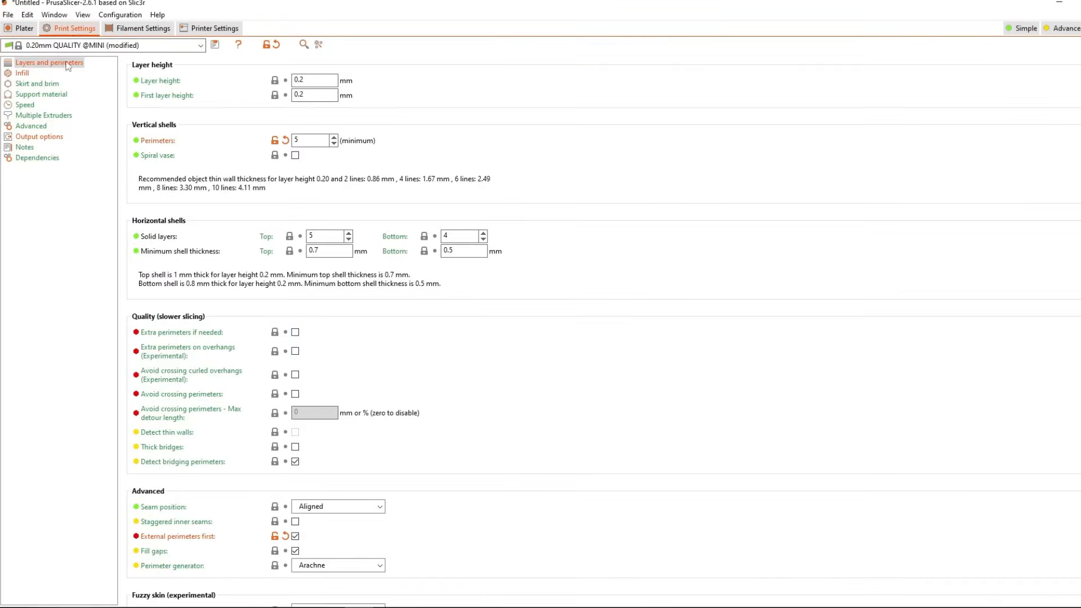
scroll(down, 3)
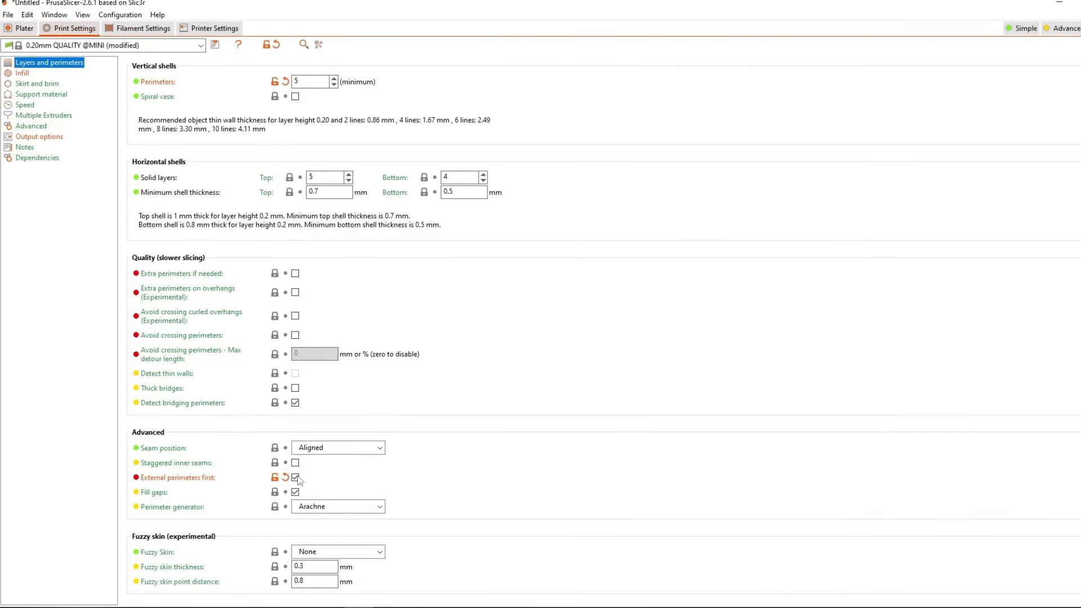
scroll(up, 3)
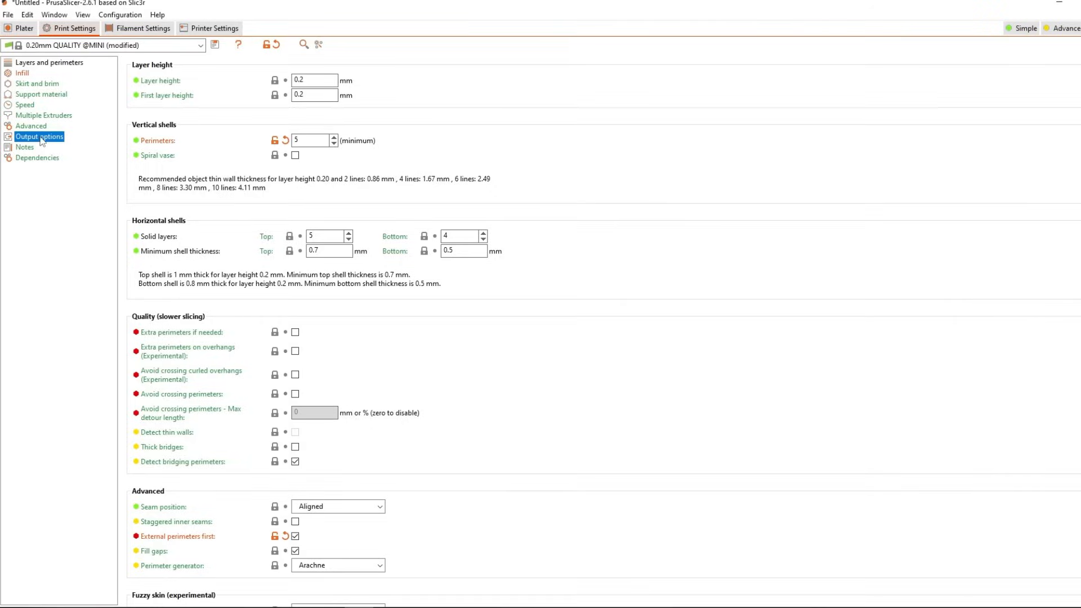
Enter the python.exe plus bricklayersNonPlanarInfill.py command with its options under Output options' post-processing scripts.
click(40, 137)
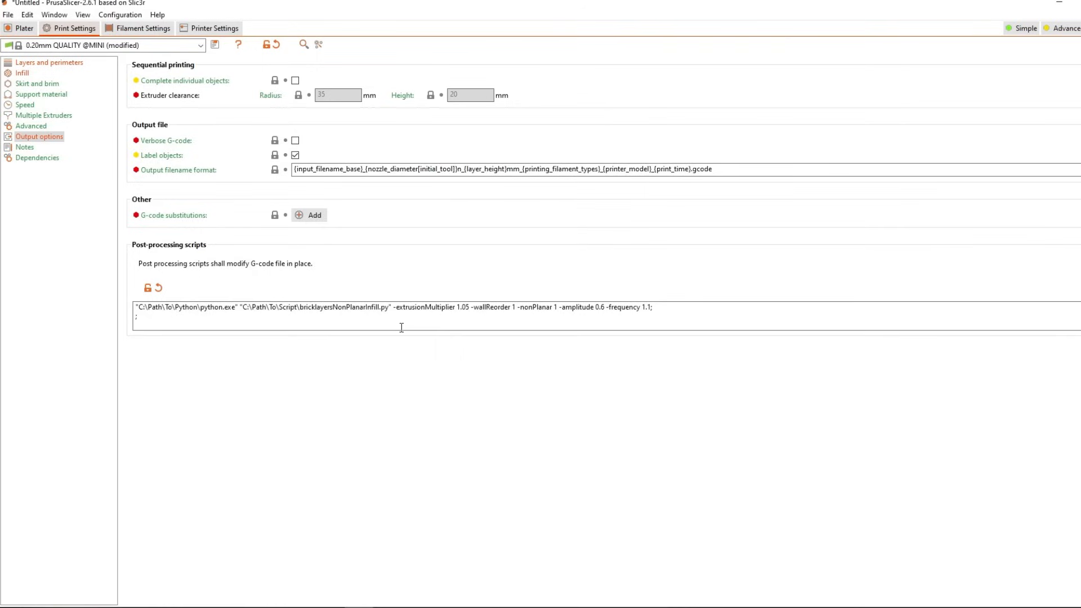
mouse_move(425, 317)
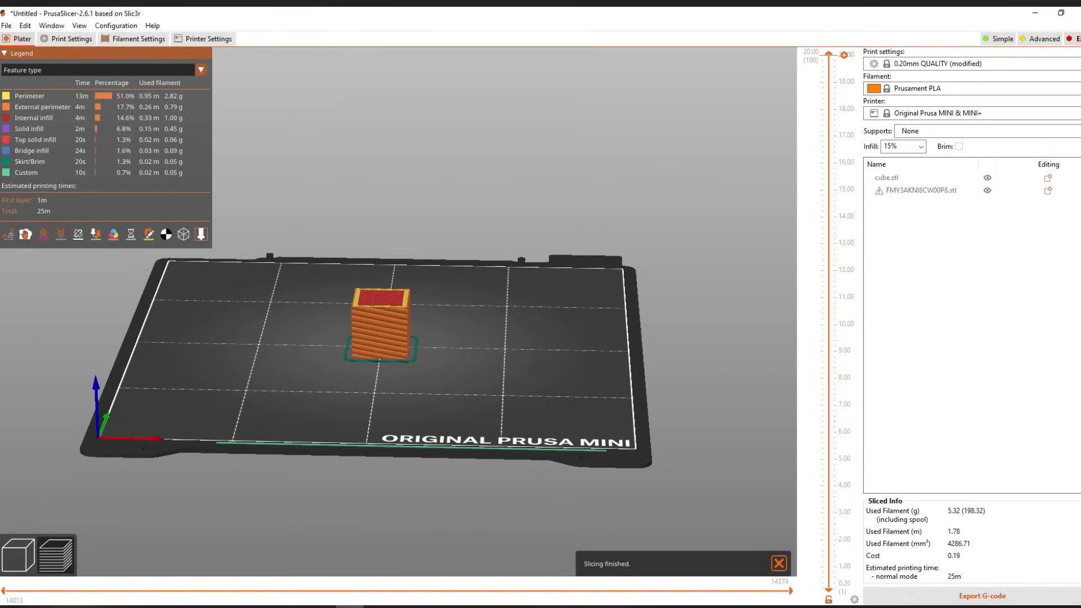
Slice the cube and view its non-planar infill toolpaths in the preview.
click(982, 596)
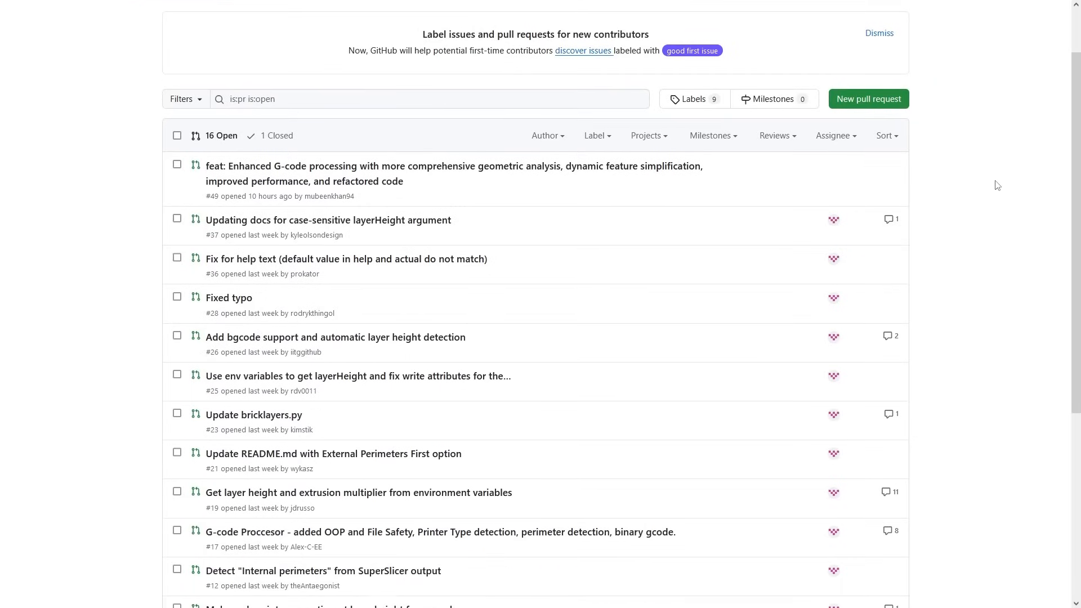
scroll(down, 3)
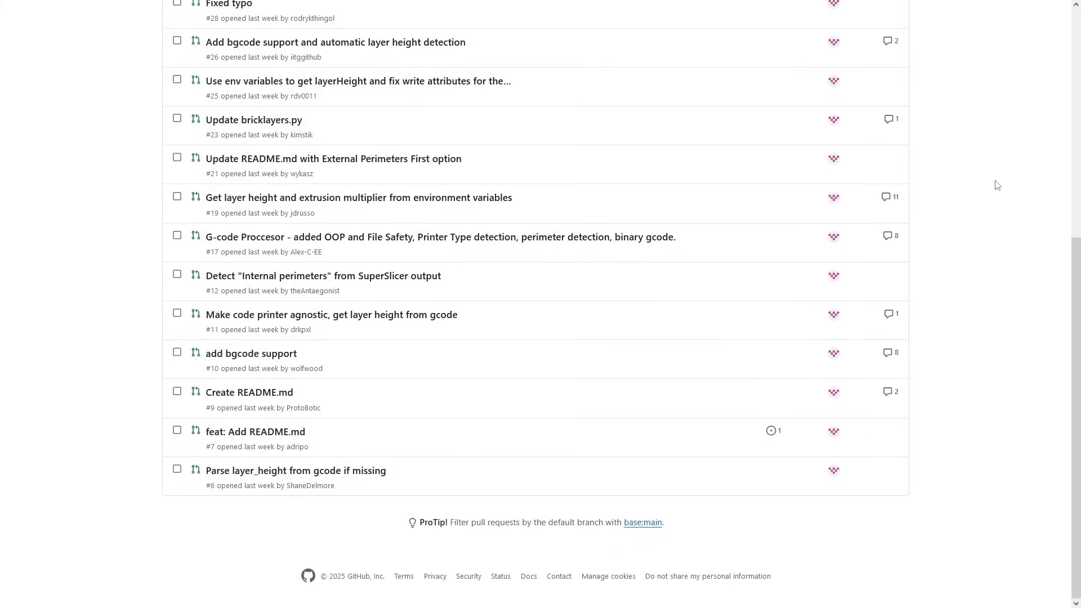
scroll(up, 3)
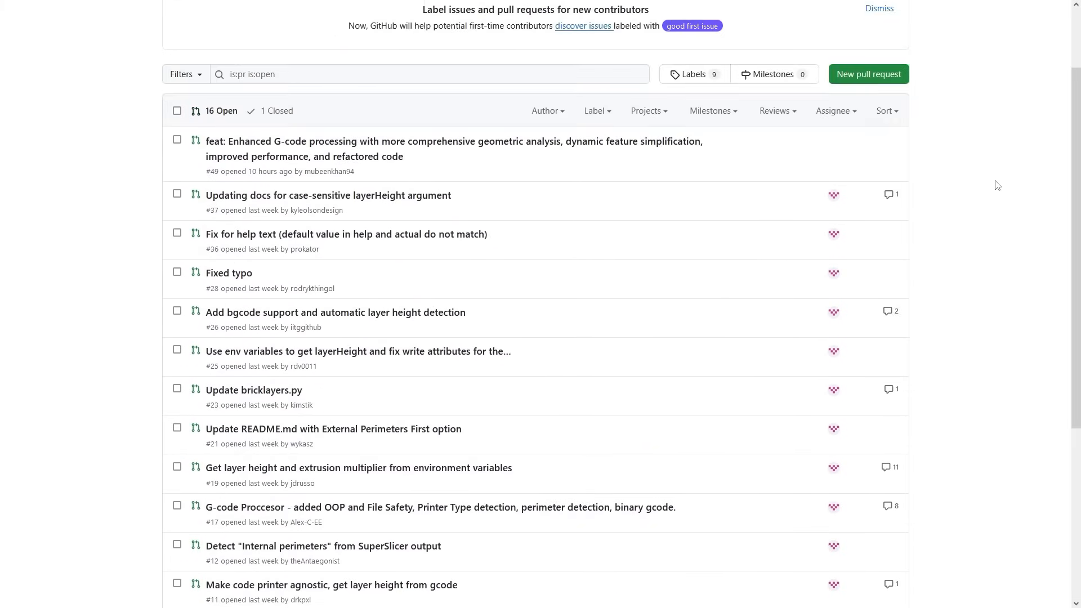